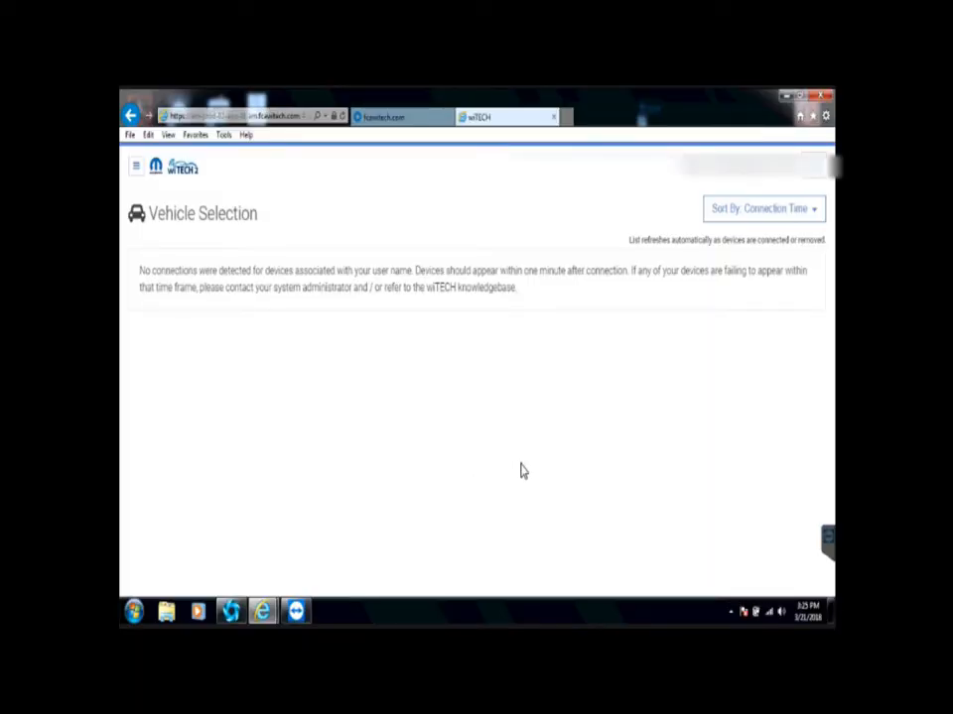
mouse_move(181, 251)
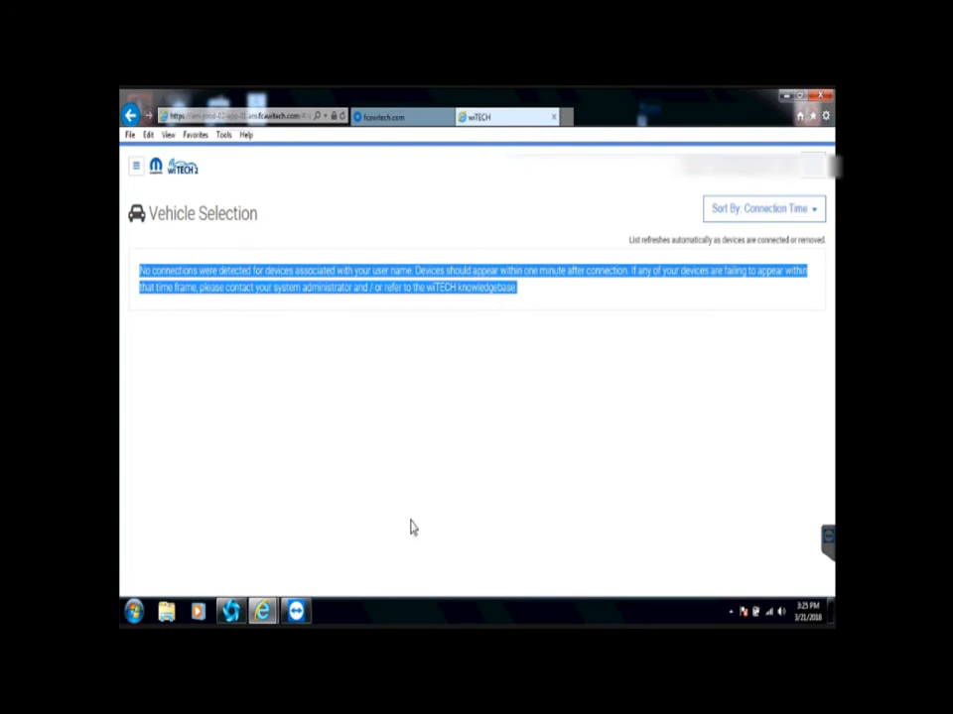
mouse_move(545, 501)
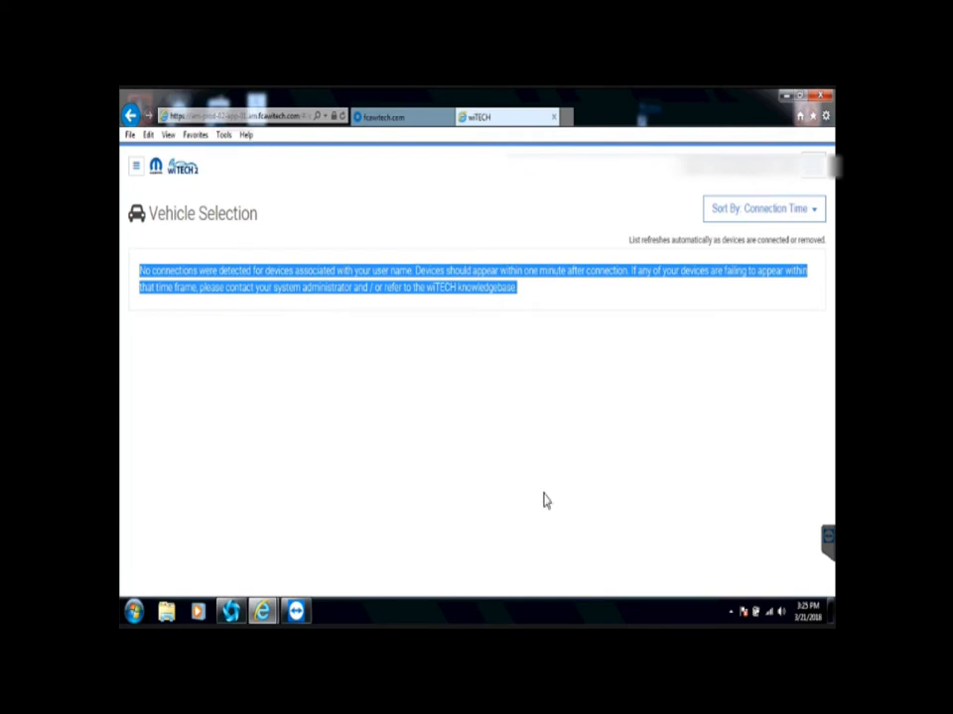
mouse_move(219, 248)
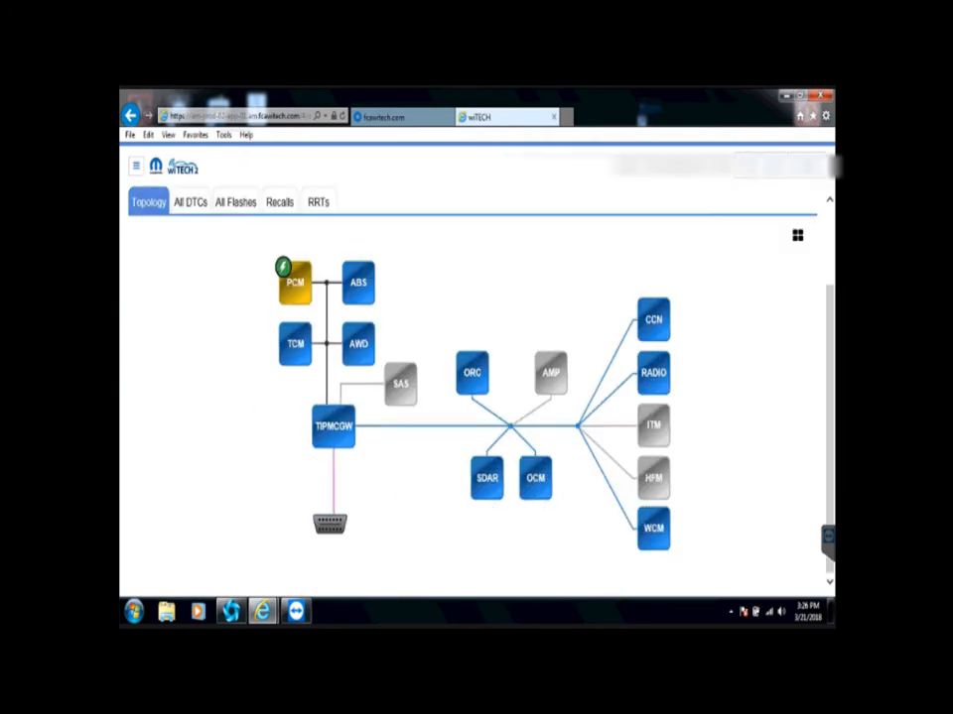
- Select the PCM flash entry (68027191AB to 68027191AF) under All Flashes
left_click(235, 201)
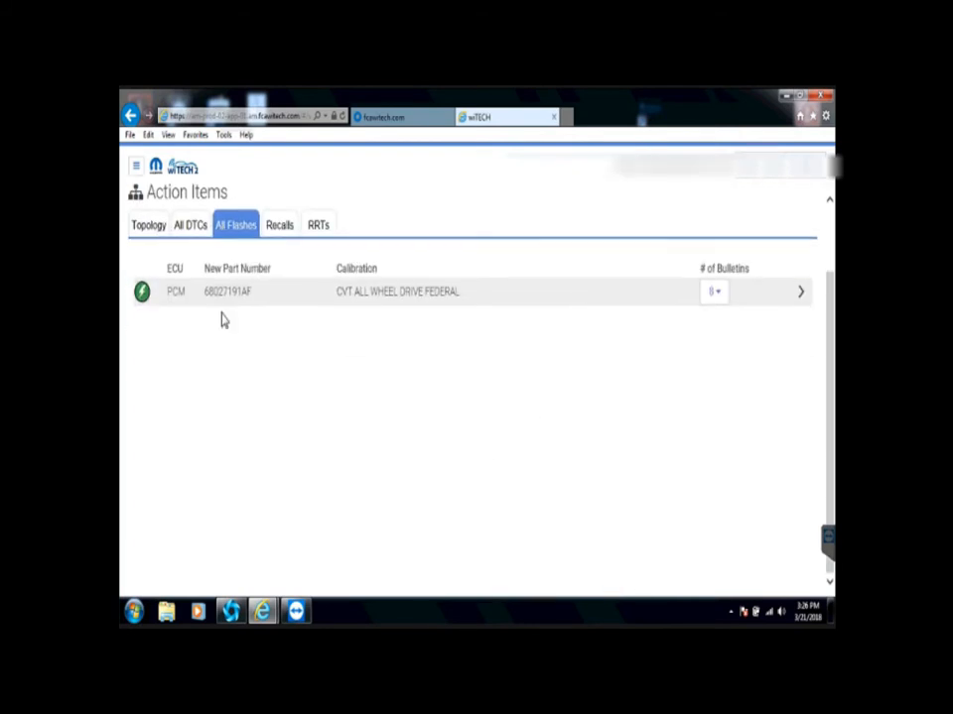
mouse_move(794, 295)
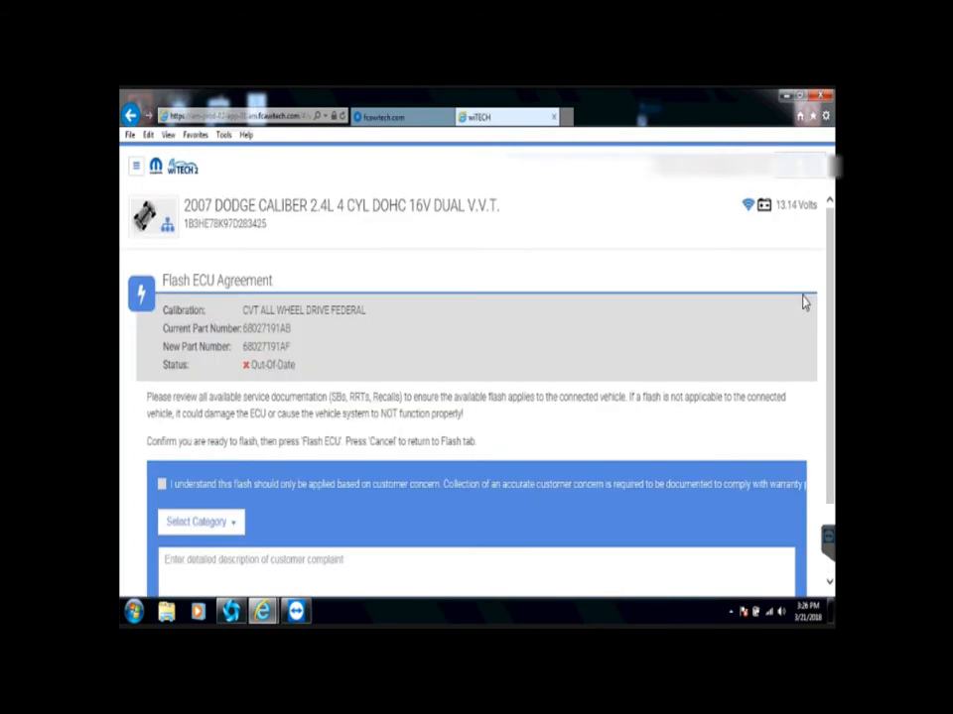
- Acknowledge the flash terms, choose CEL / MIL category, and enter the codes/drivability concern per TSB
scroll("down", 3)
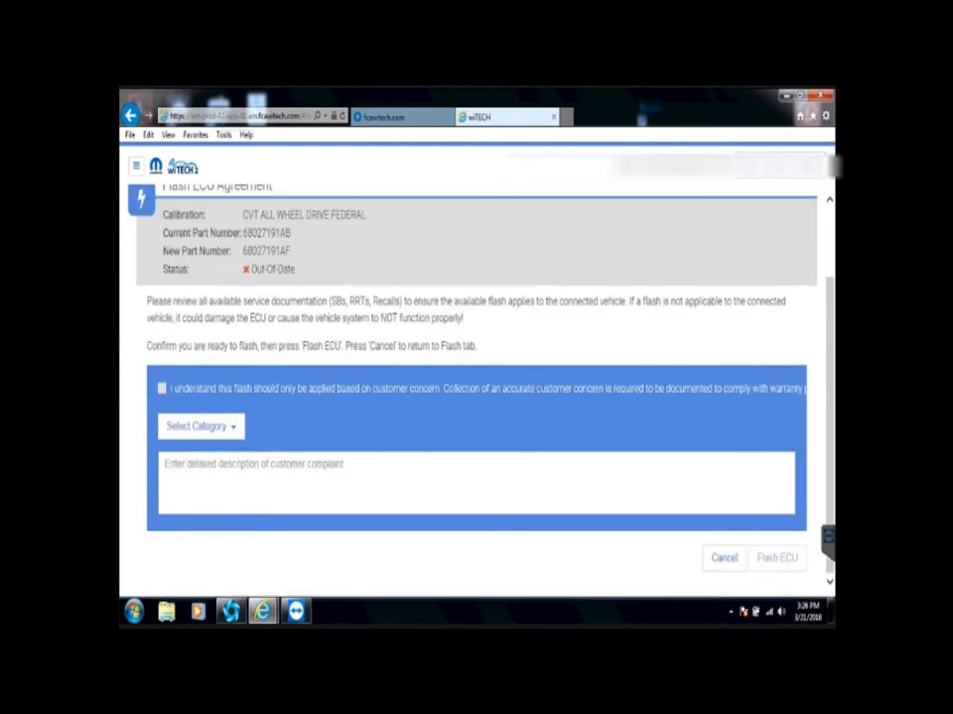
left_click(162, 388)
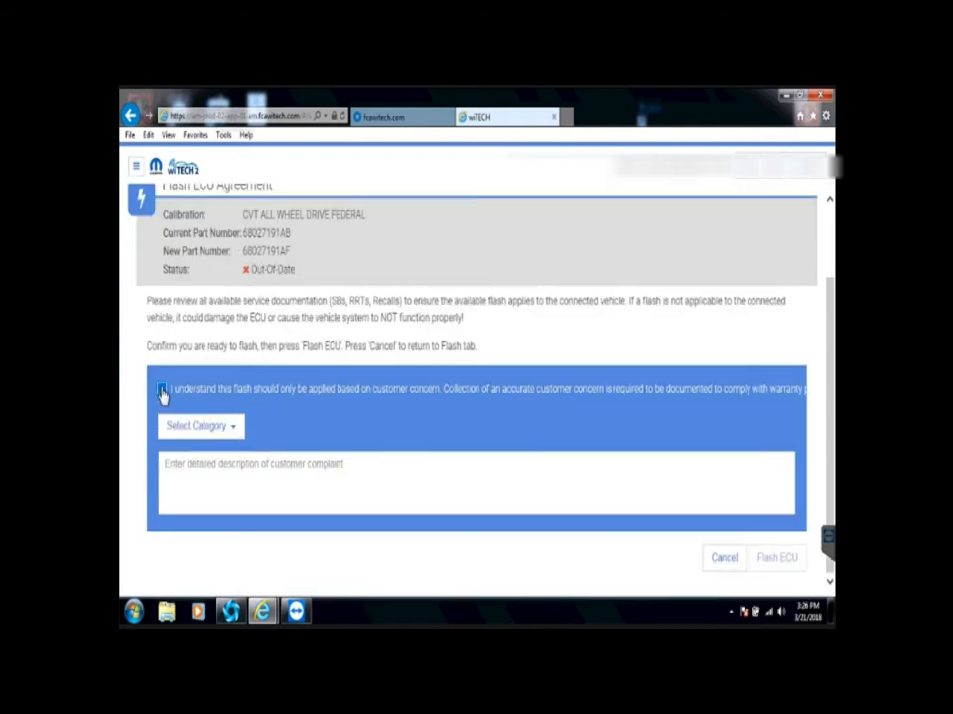
left_click(162, 388)
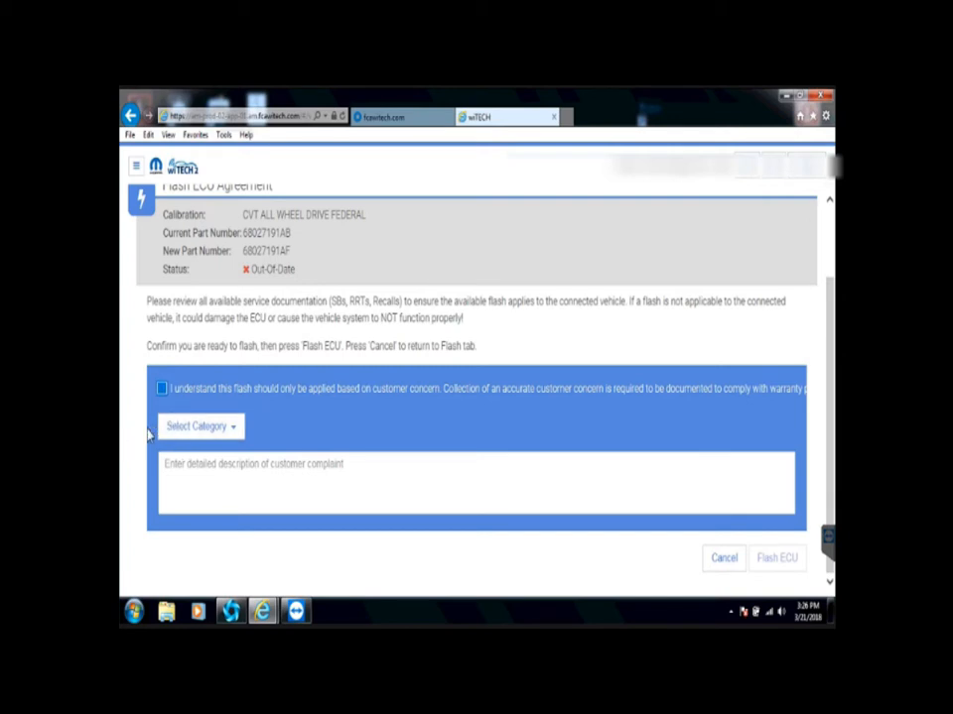
left_click(198, 426)
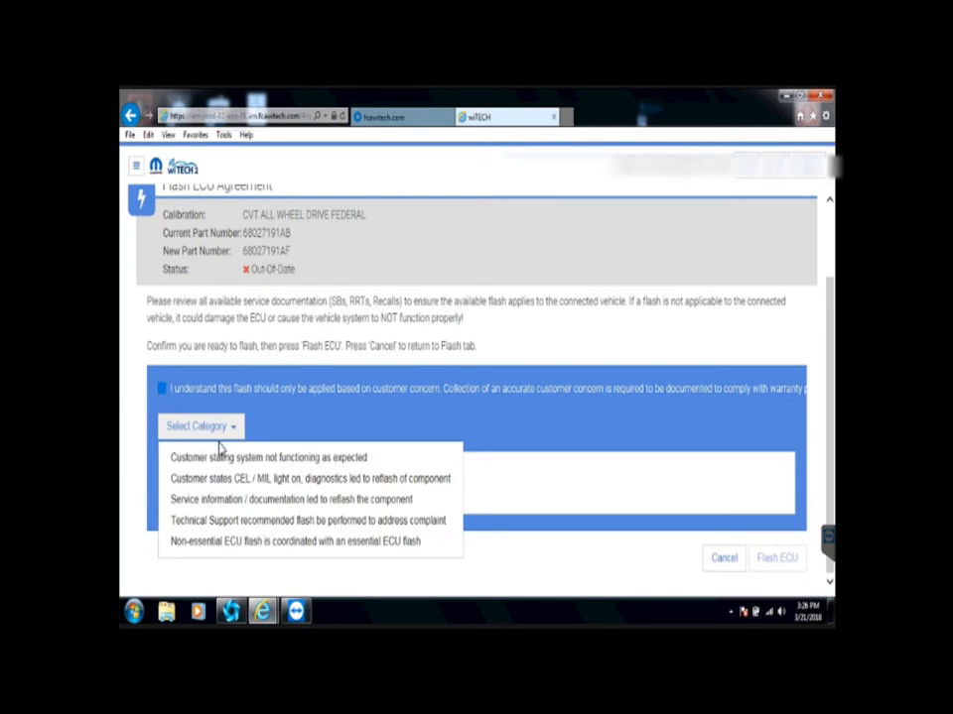
mouse_move(233, 491)
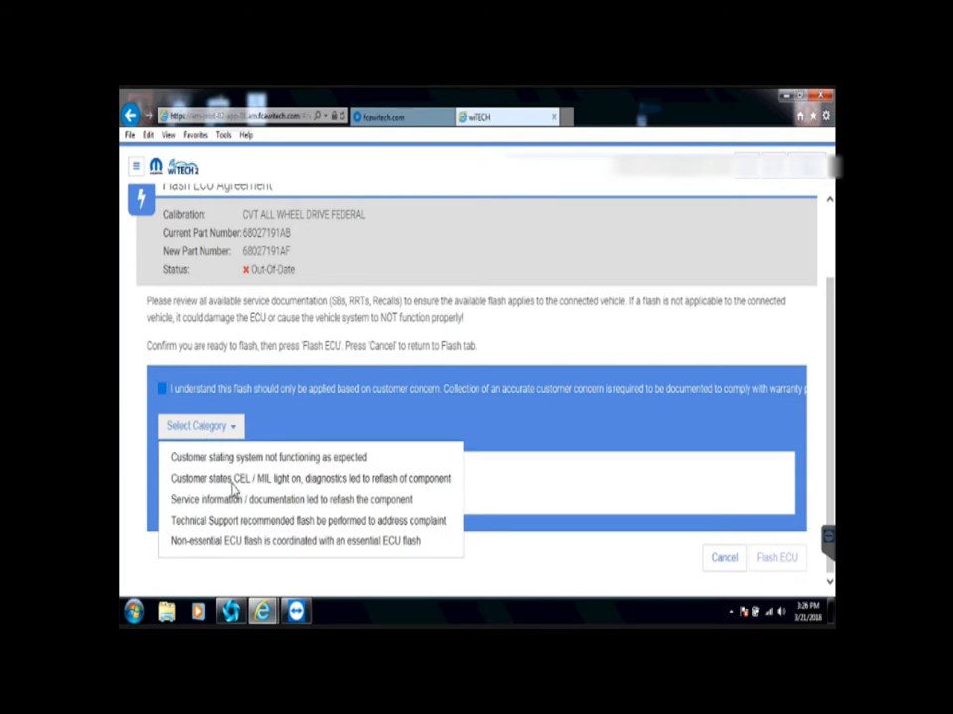
left_click(297, 478)
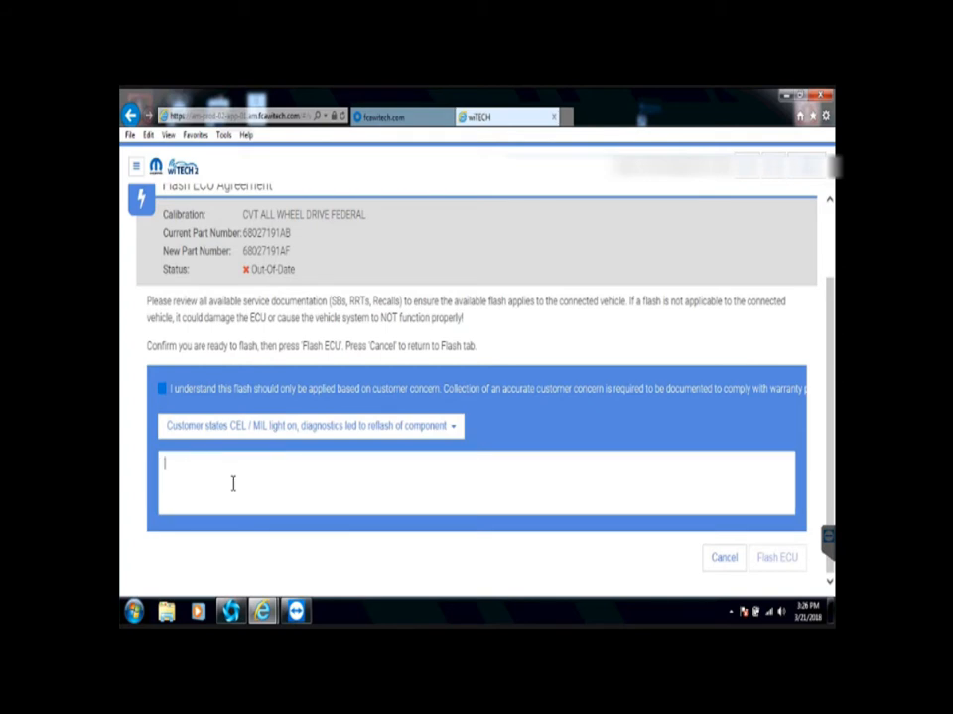
type("Flash for")
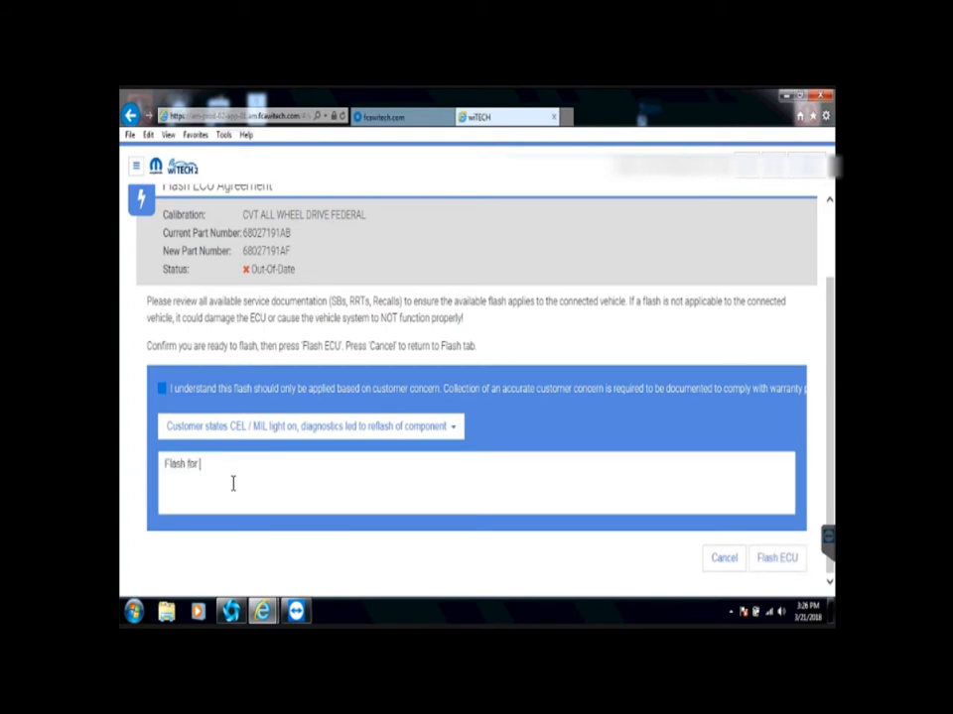
type("2 codes and")
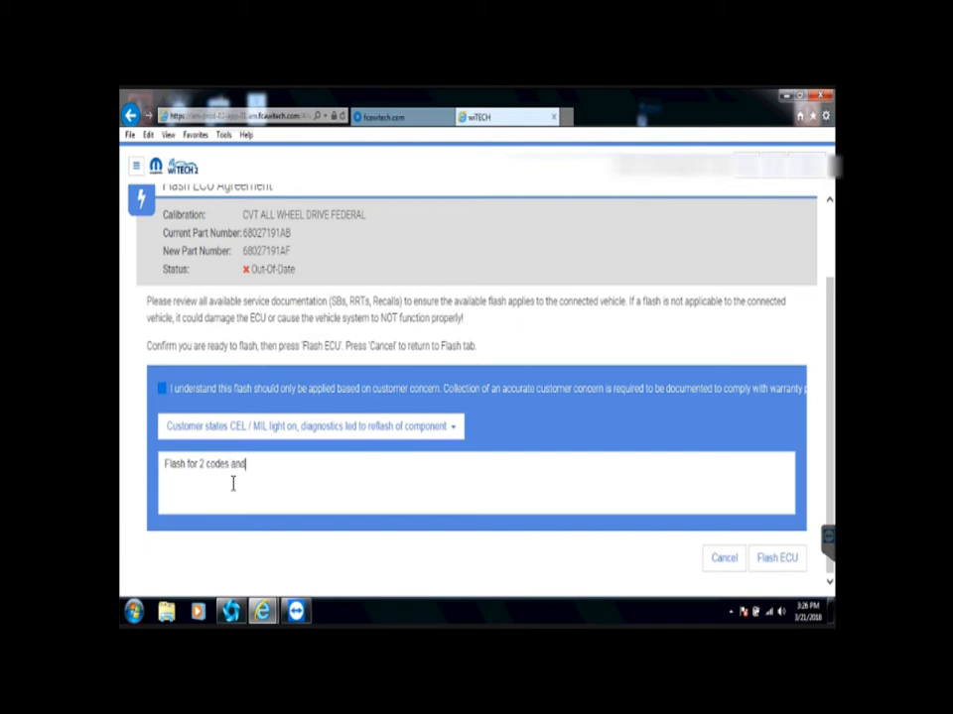
type("drivability c")
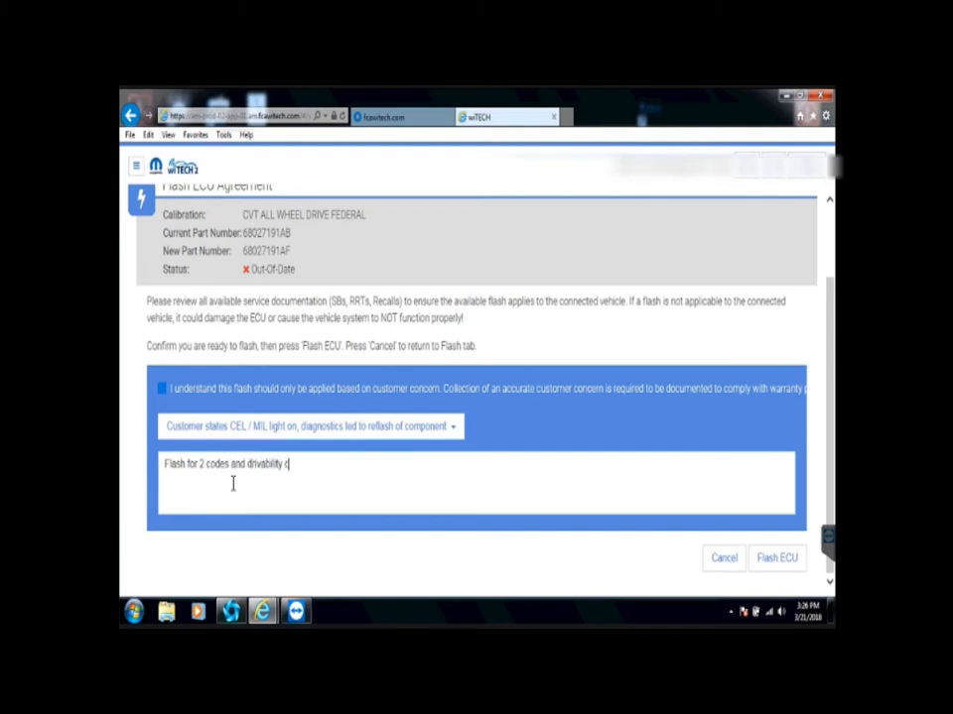
type("oncern")
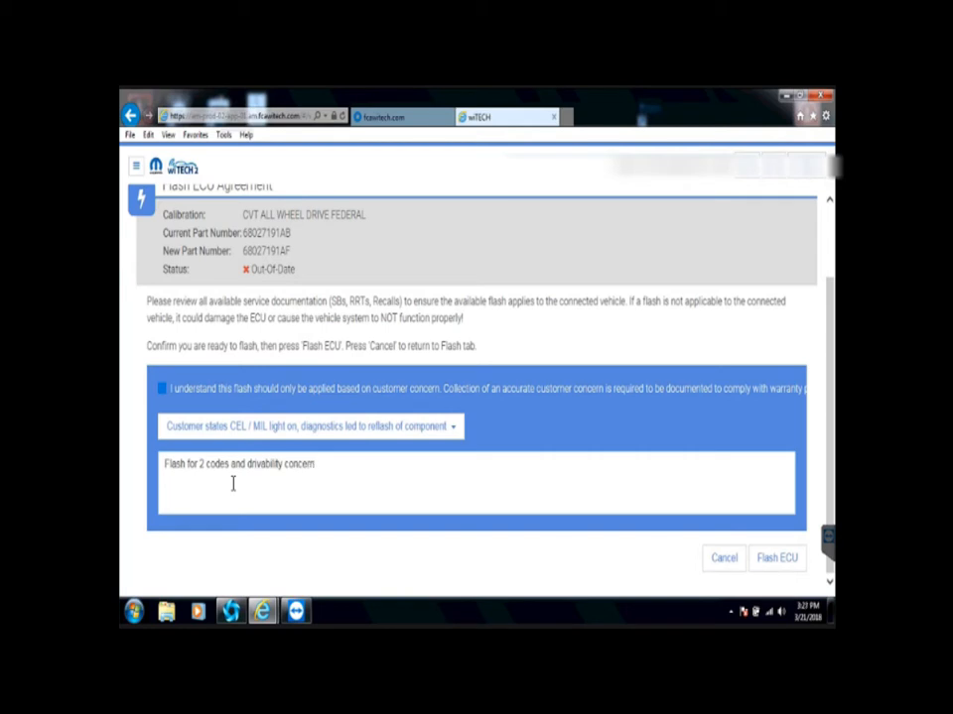
type(",")
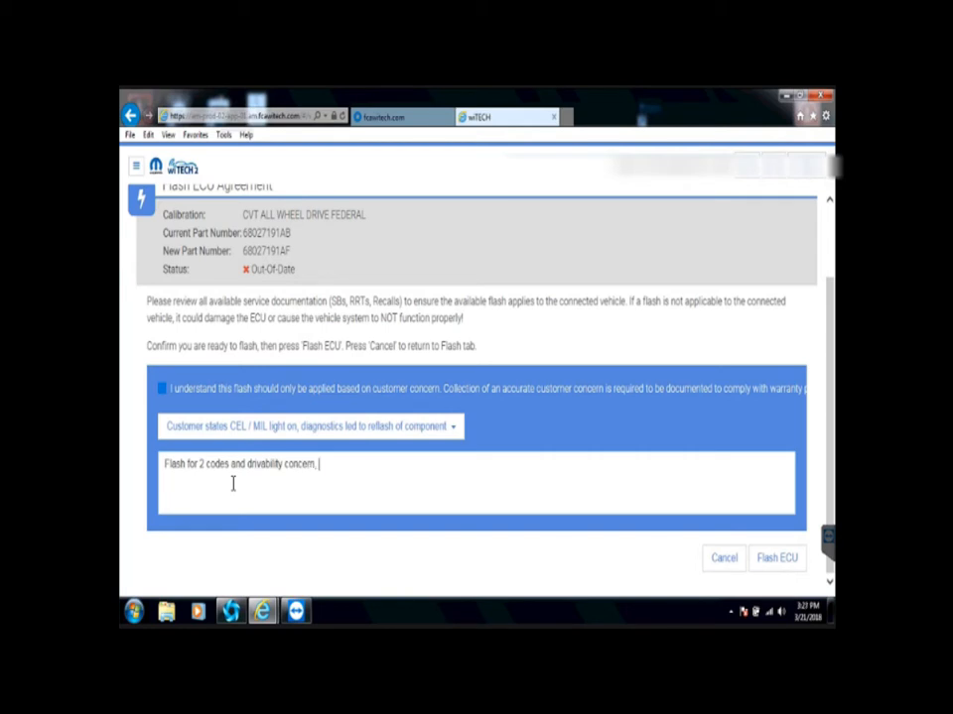
type("per TSB")
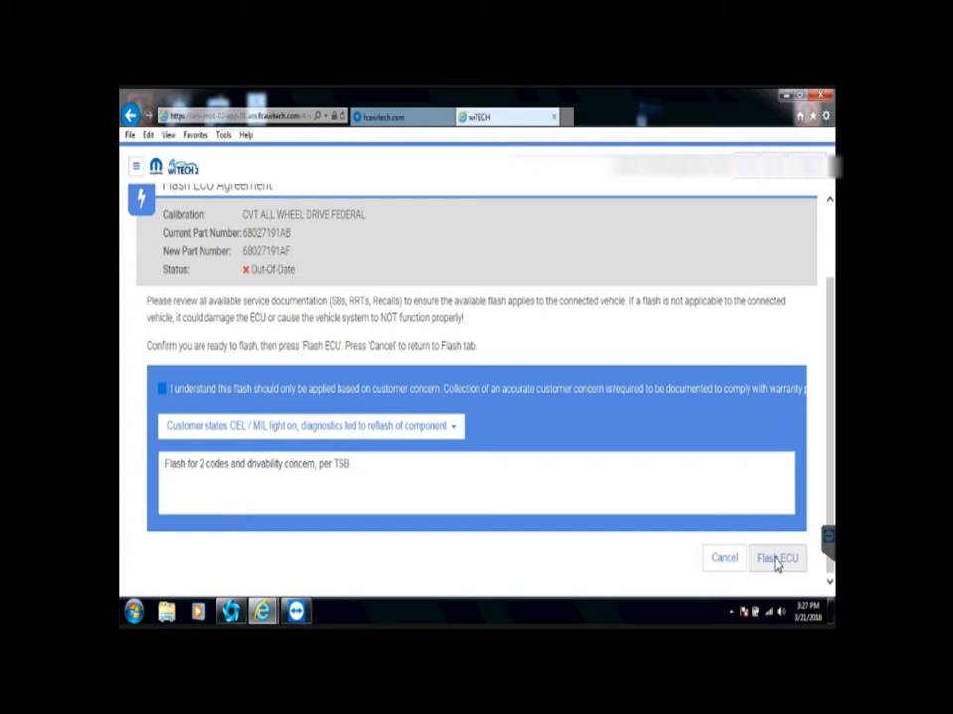
- Start the PCM flash and sign in to TechAuthority so the download begins
left_click(777, 558)
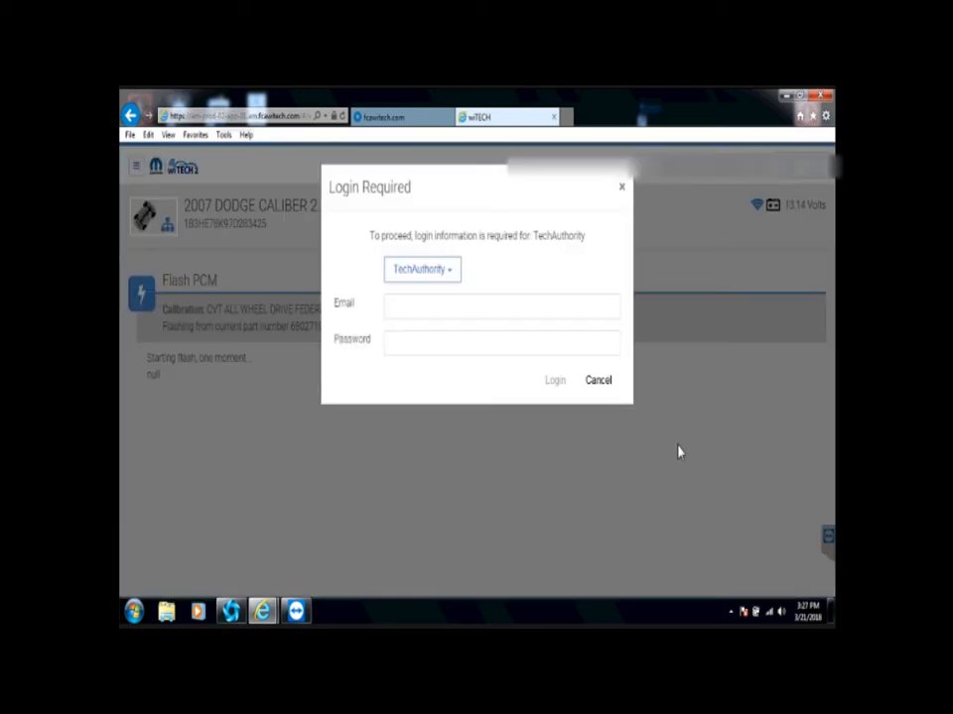
left_click(555, 379)
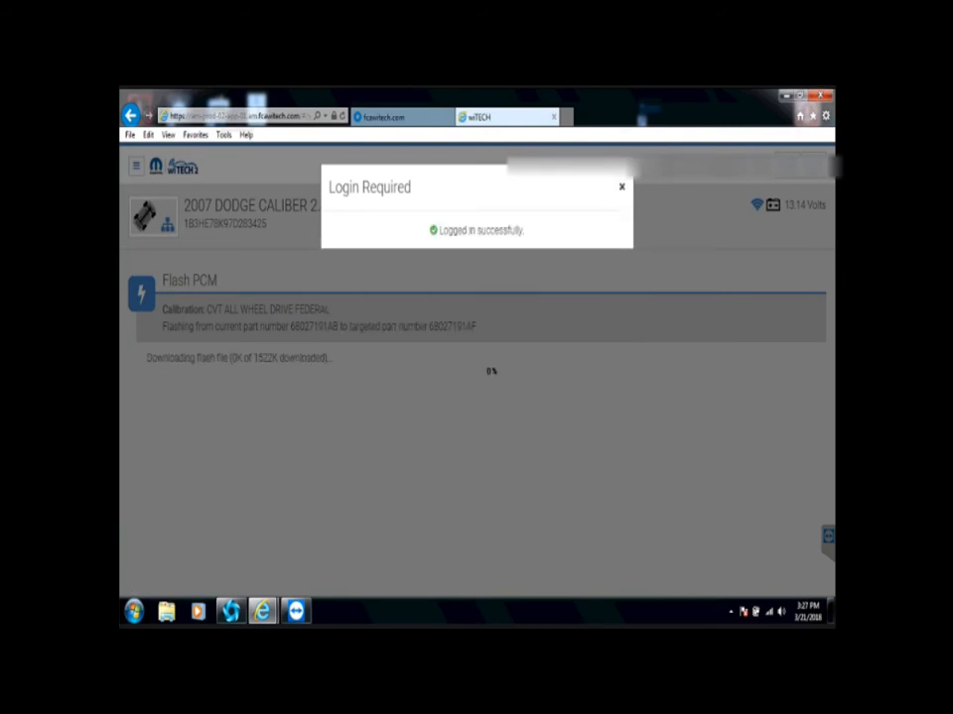
left_click(621, 187)
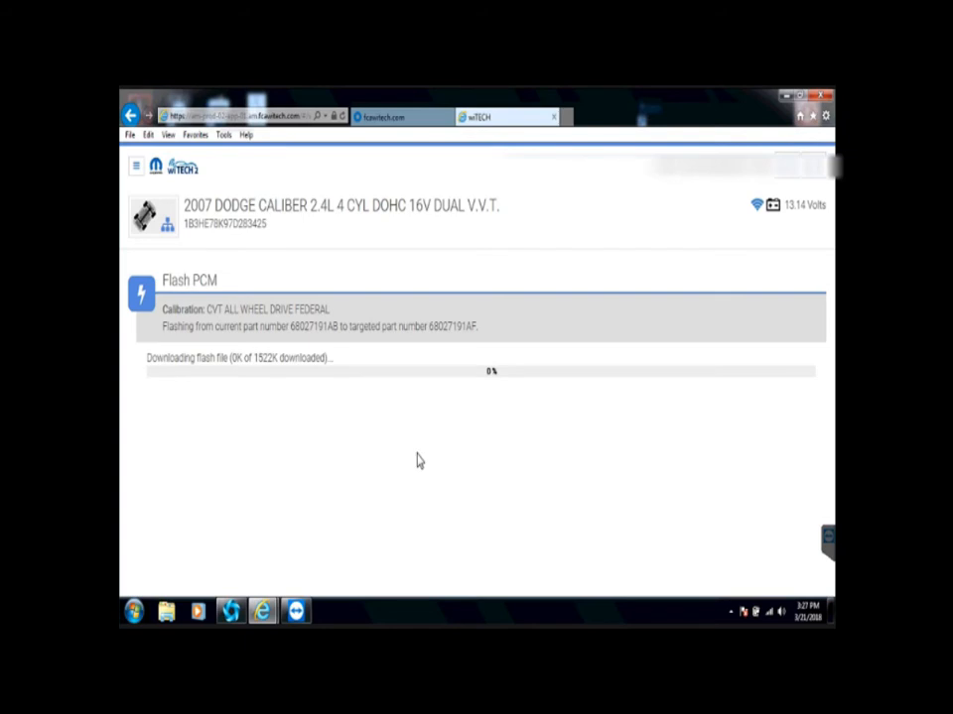
mouse_move(497, 485)
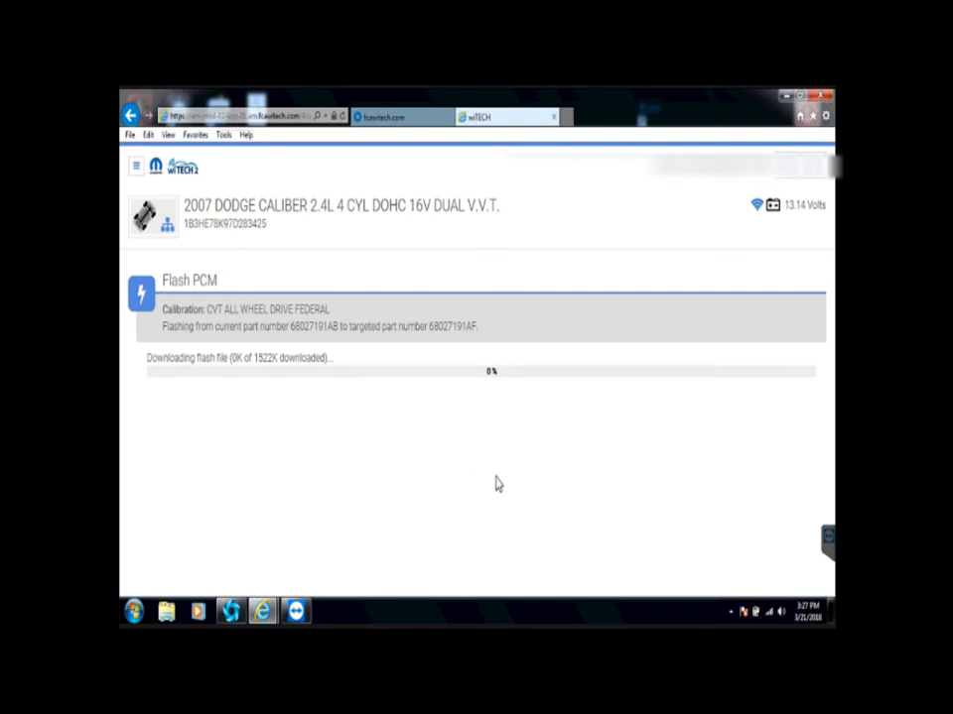
mouse_move(590, 241)
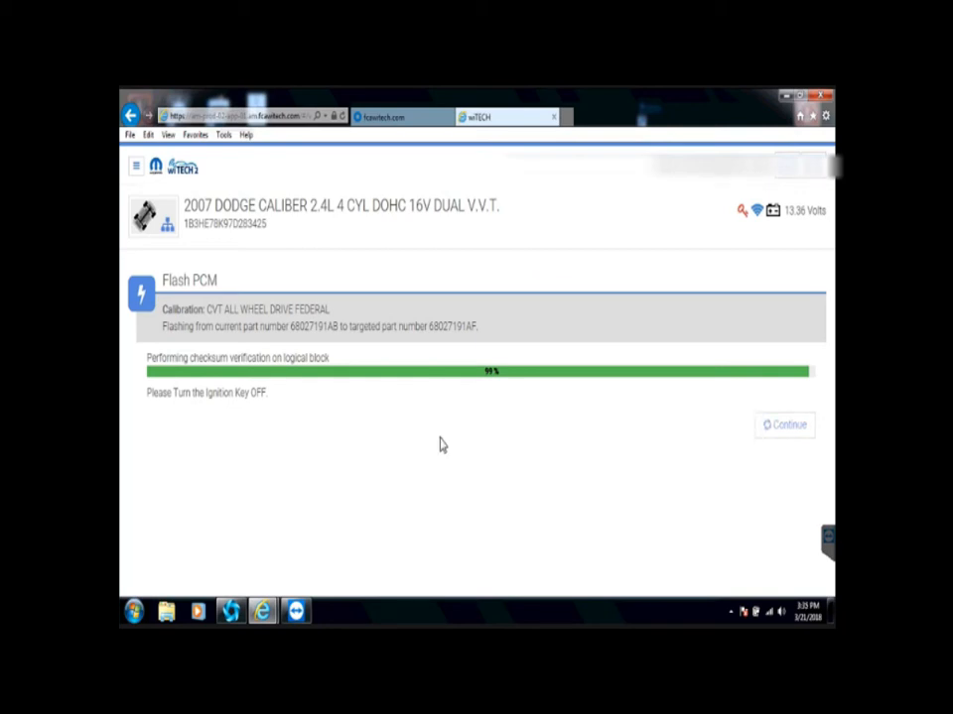
mouse_move(235, 445)
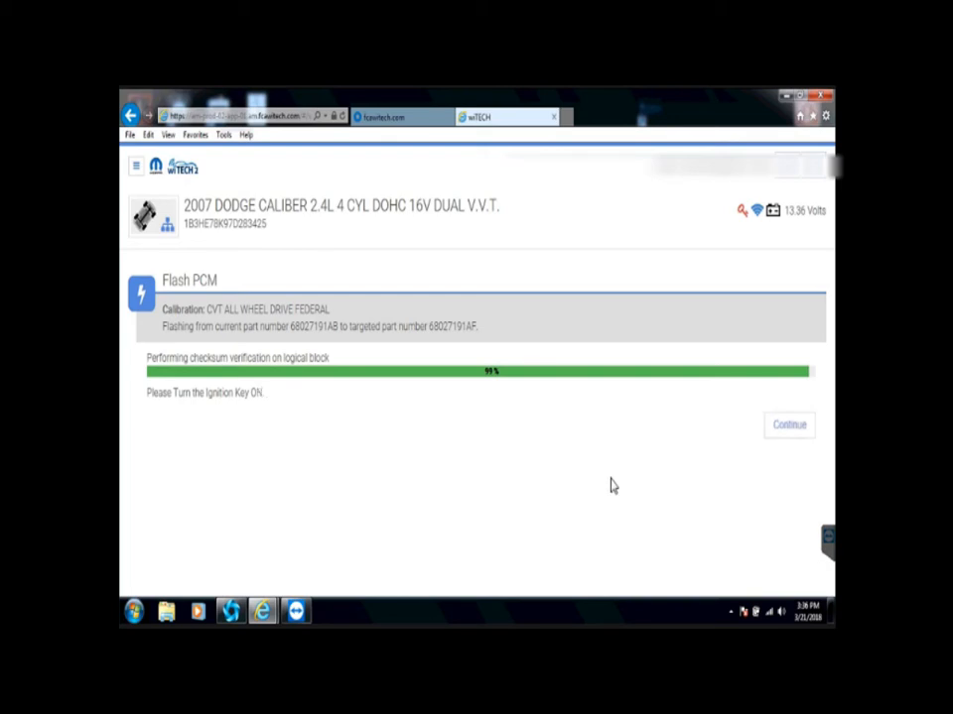
mouse_move(499, 514)
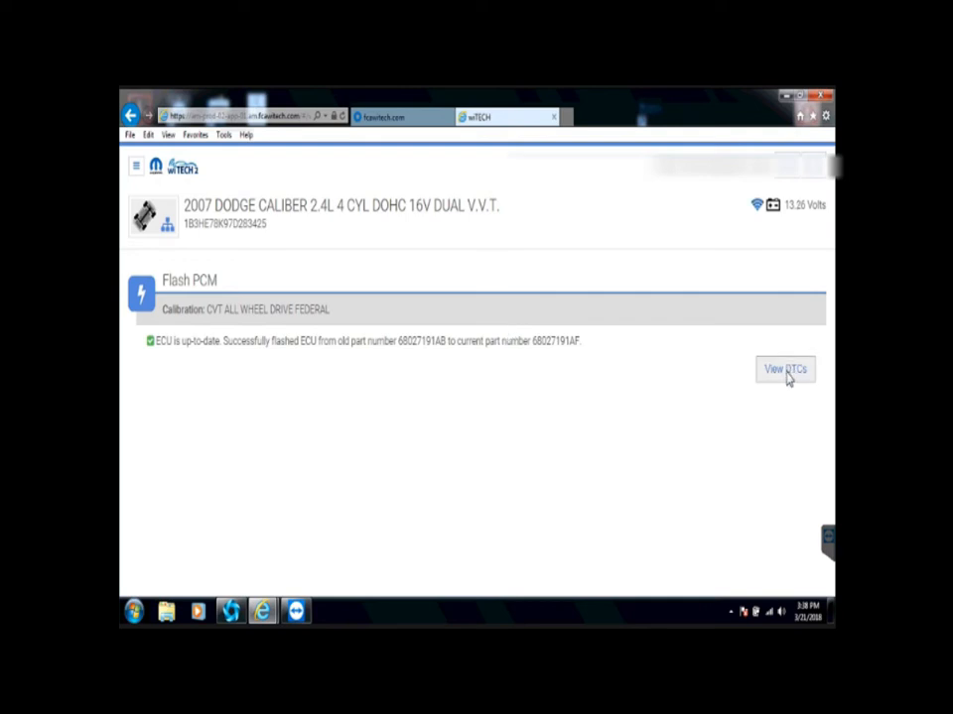
- Clear all stored DTCs, including U0100, across every ECU
left_click(785, 368)
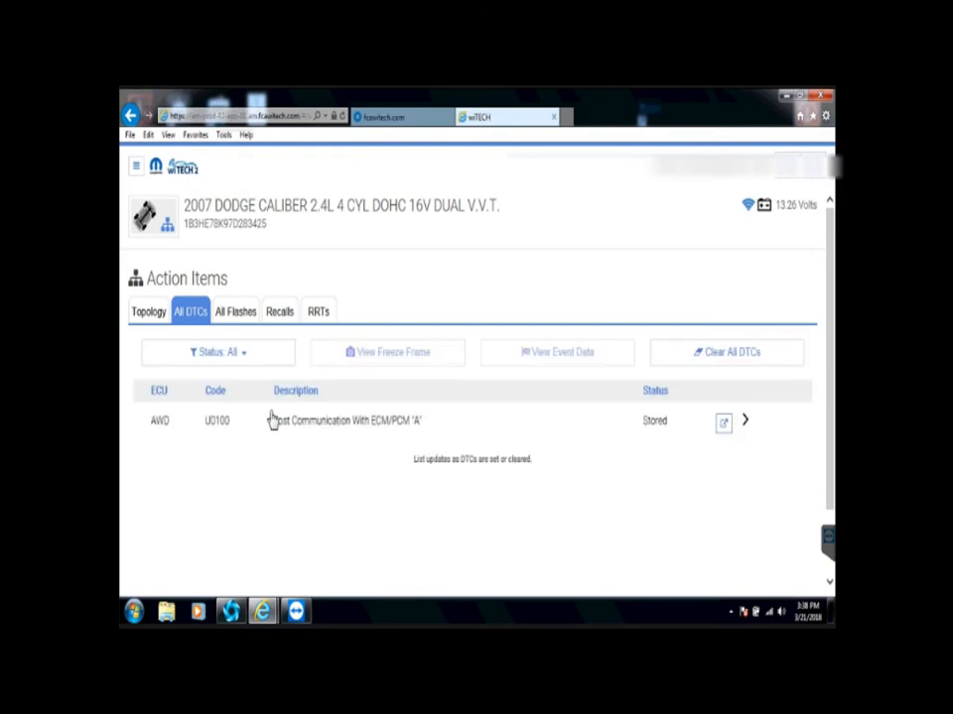
mouse_move(441, 387)
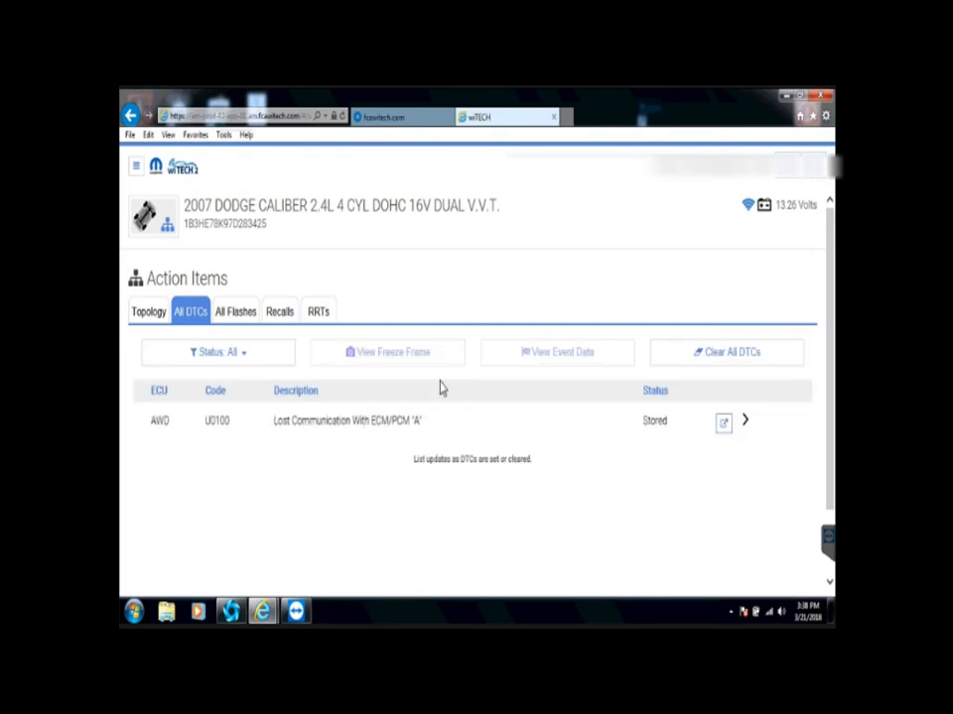
left_click(725, 352)
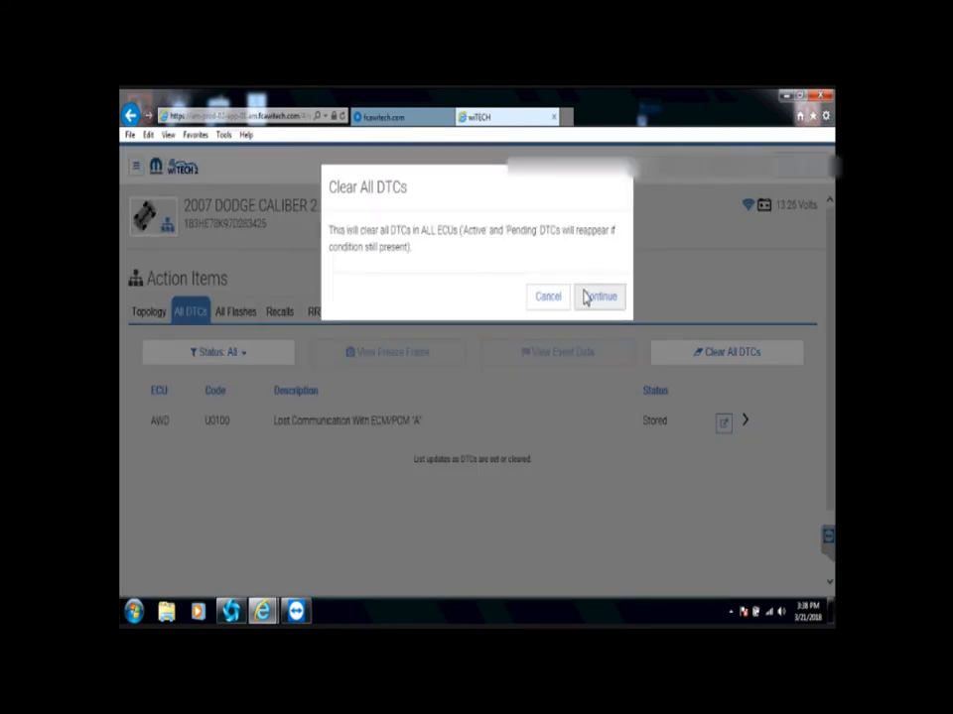
left_click(598, 295)
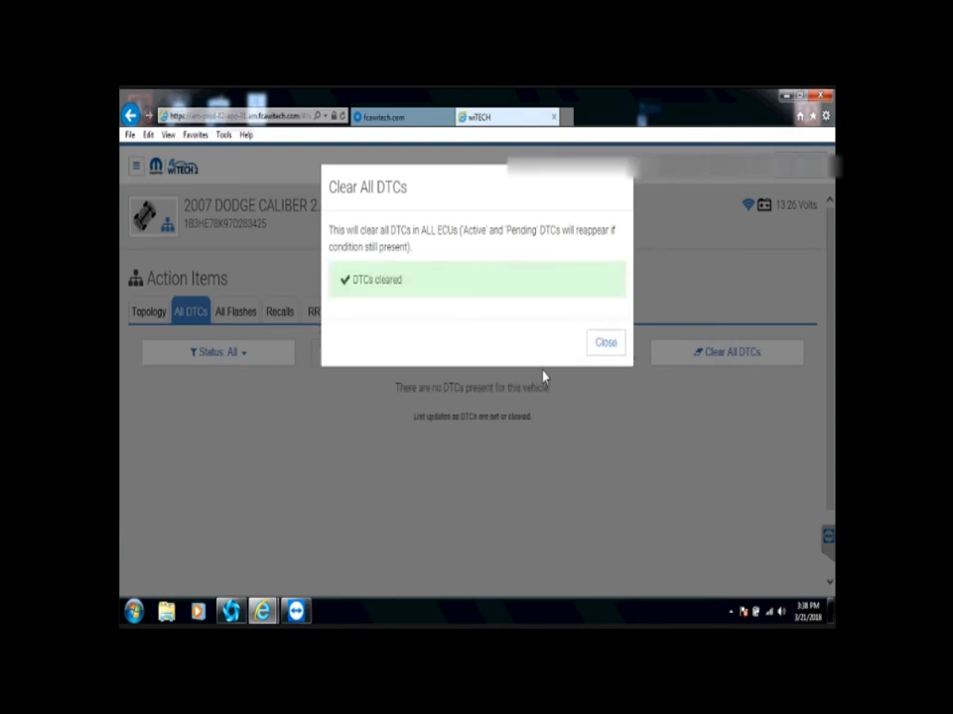
left_click(605, 342)
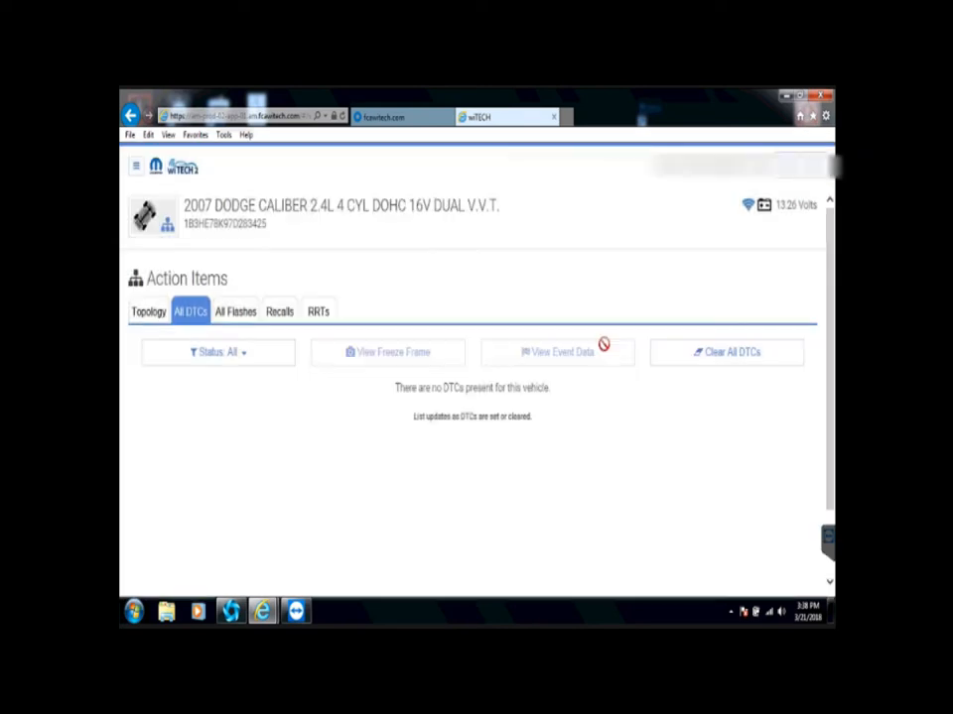
mouse_move(552, 423)
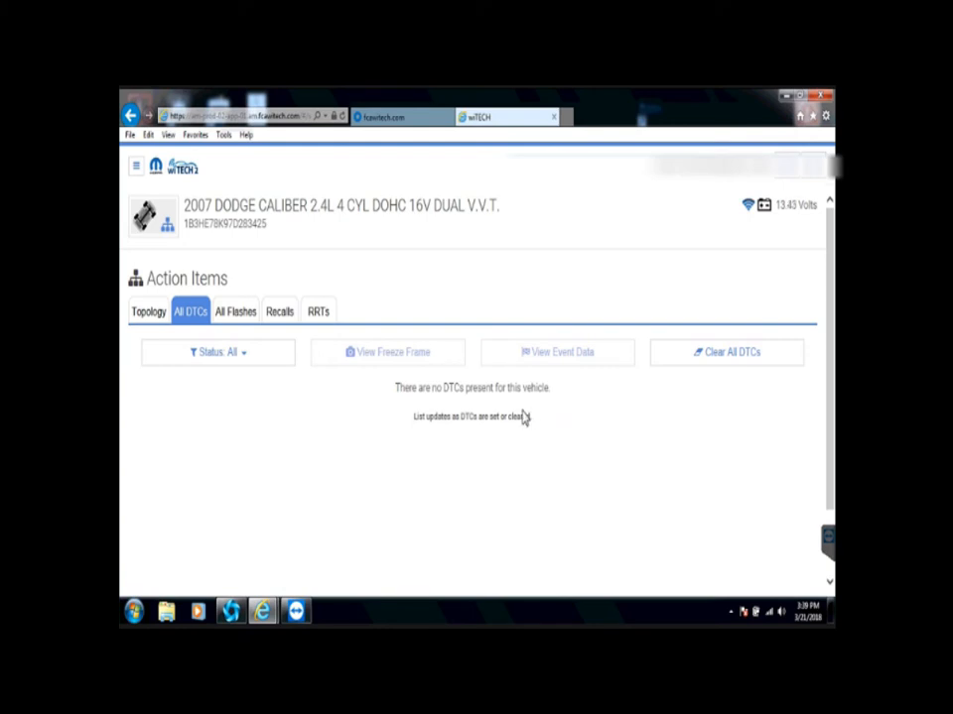
mouse_move(336, 395)
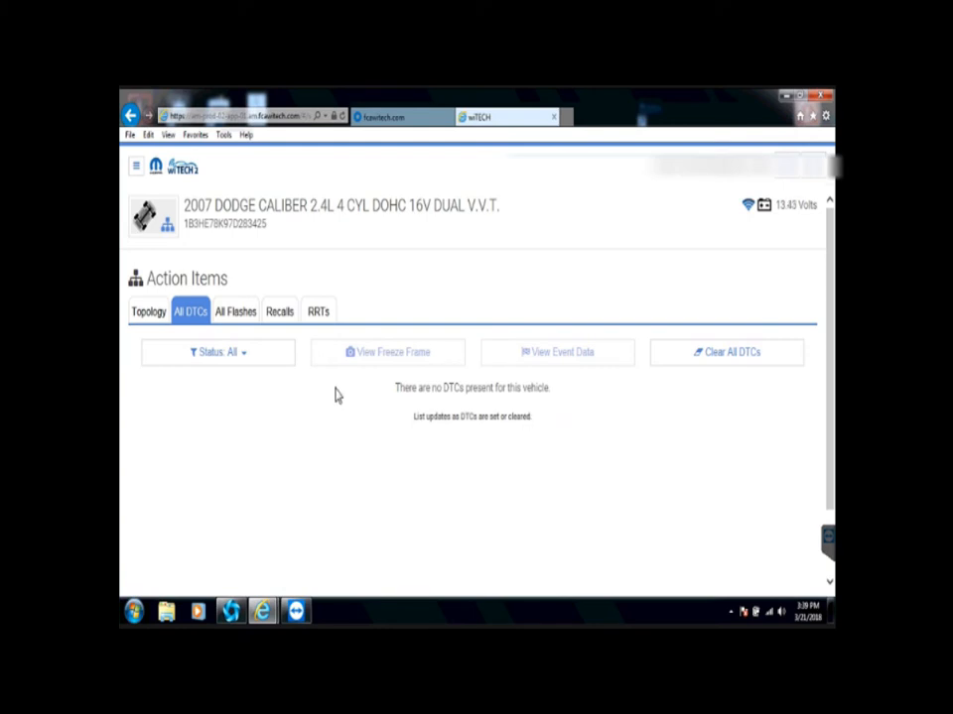
- Open the PCM module from Topology and verify part 68027191AF with Up-to-Date status
left_click(148, 311)
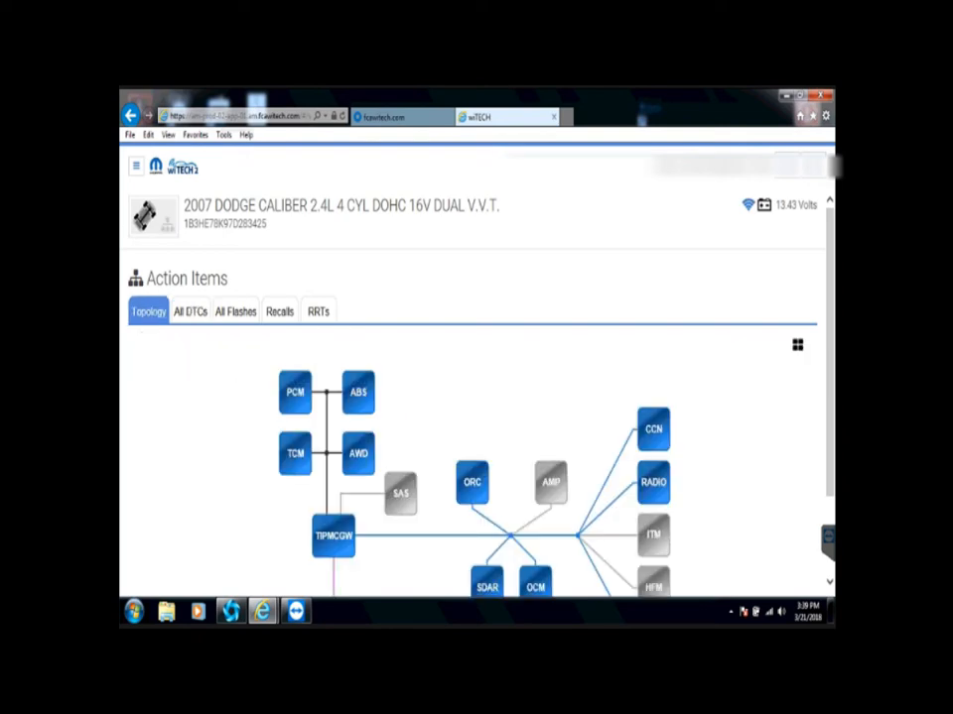
left_click(293, 392)
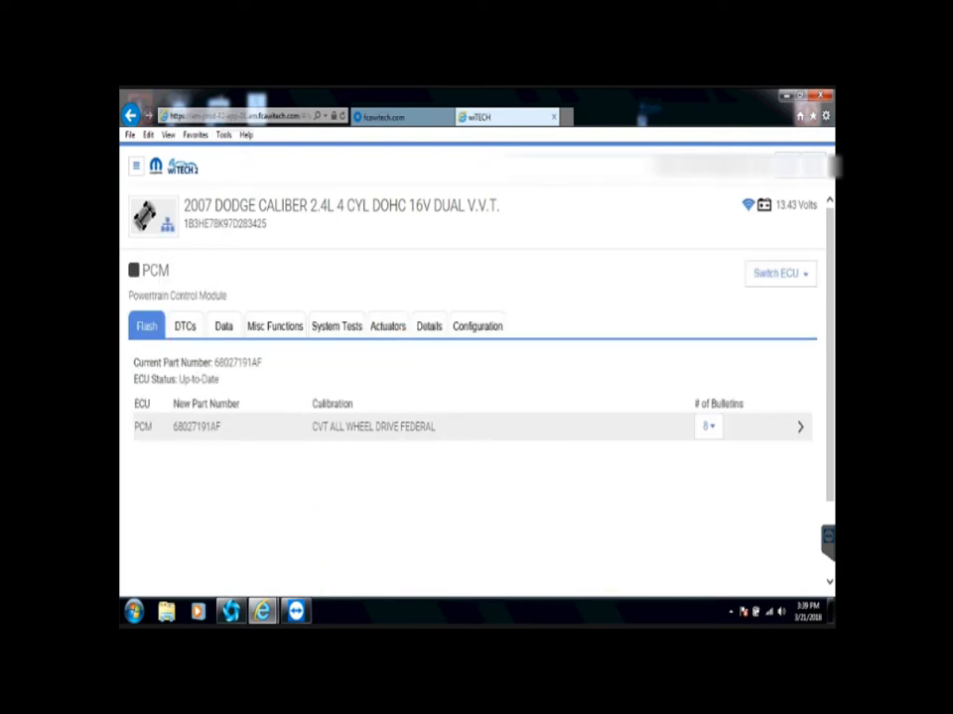
double_click(199, 379)
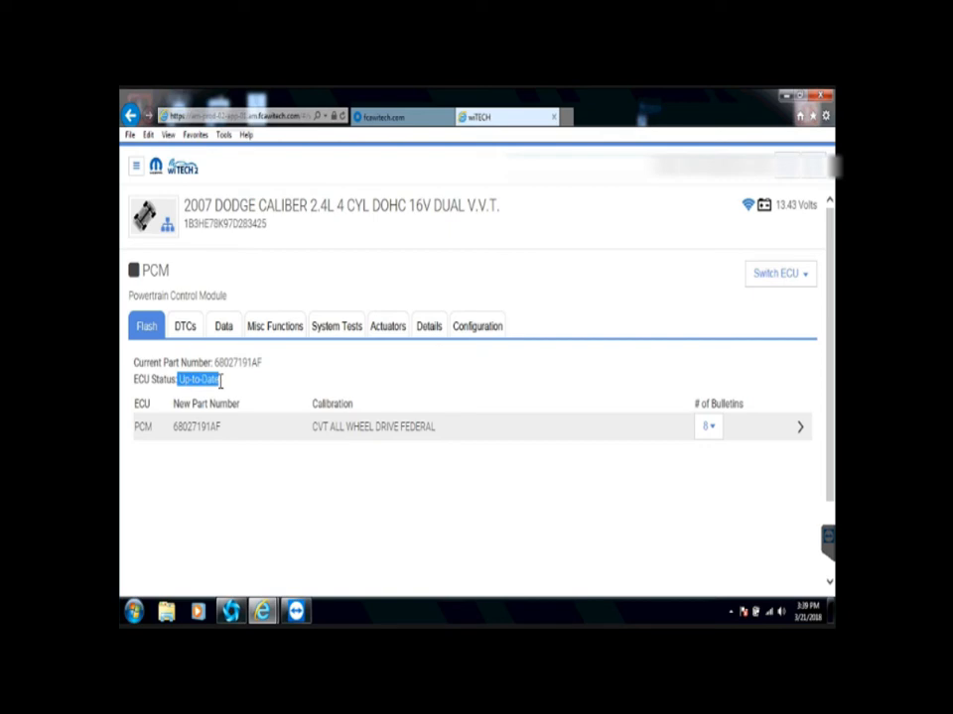
double_click(238, 362)
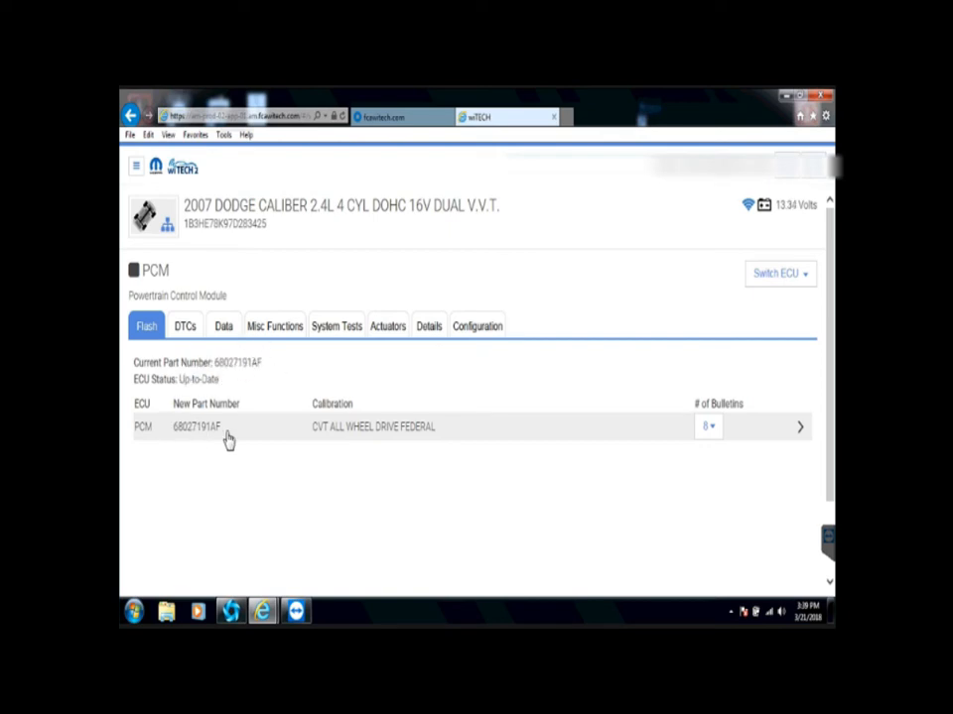
mouse_move(710, 442)
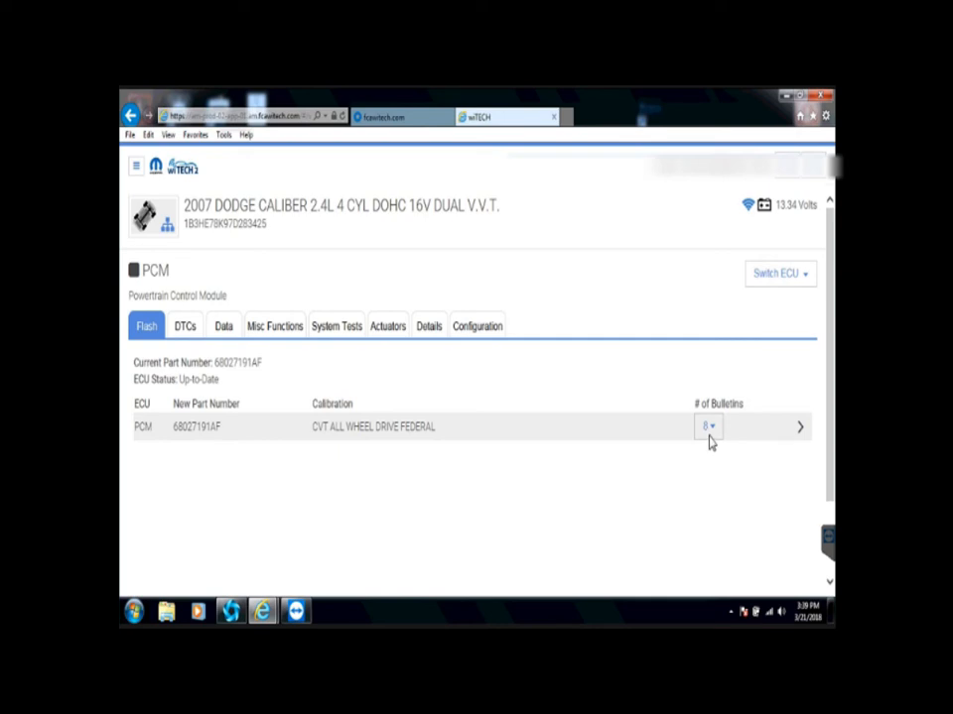
mouse_move(559, 304)
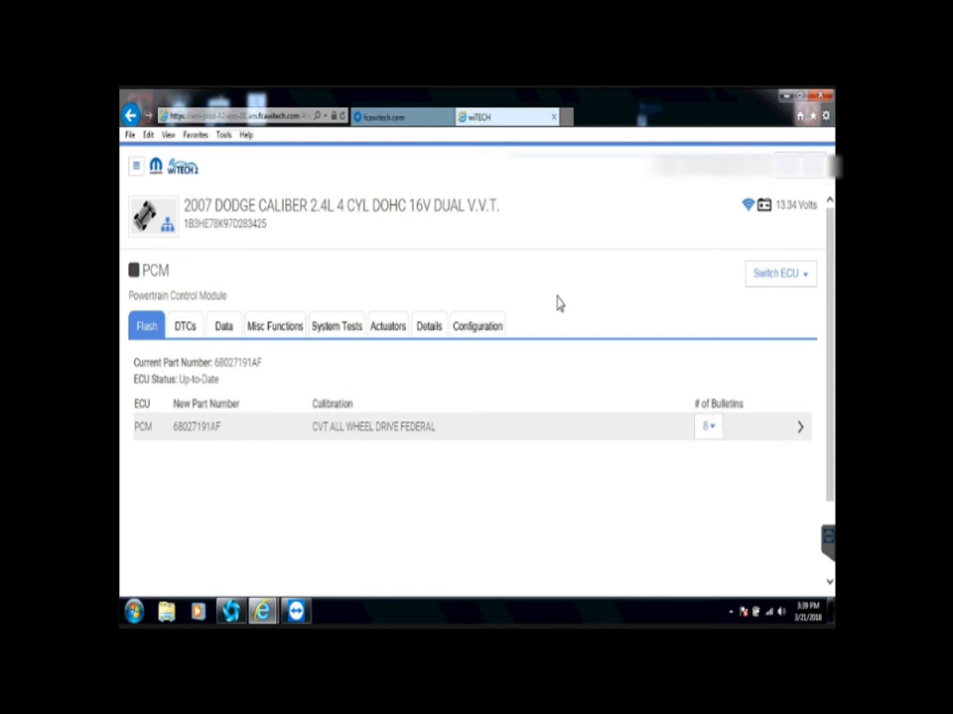
mouse_move(558, 303)
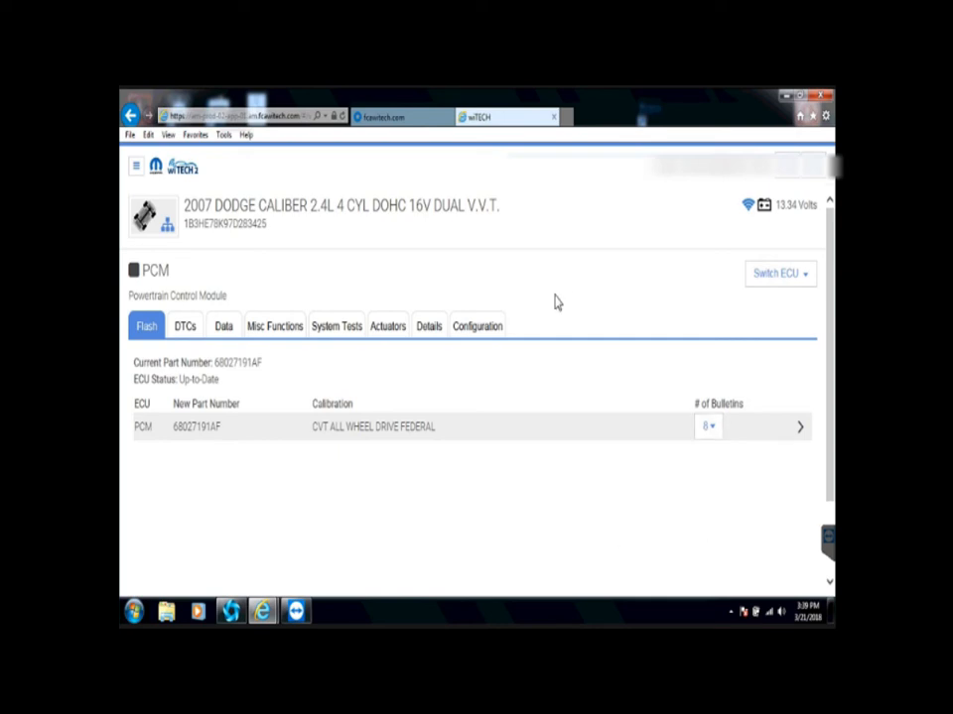
mouse_move(566, 277)
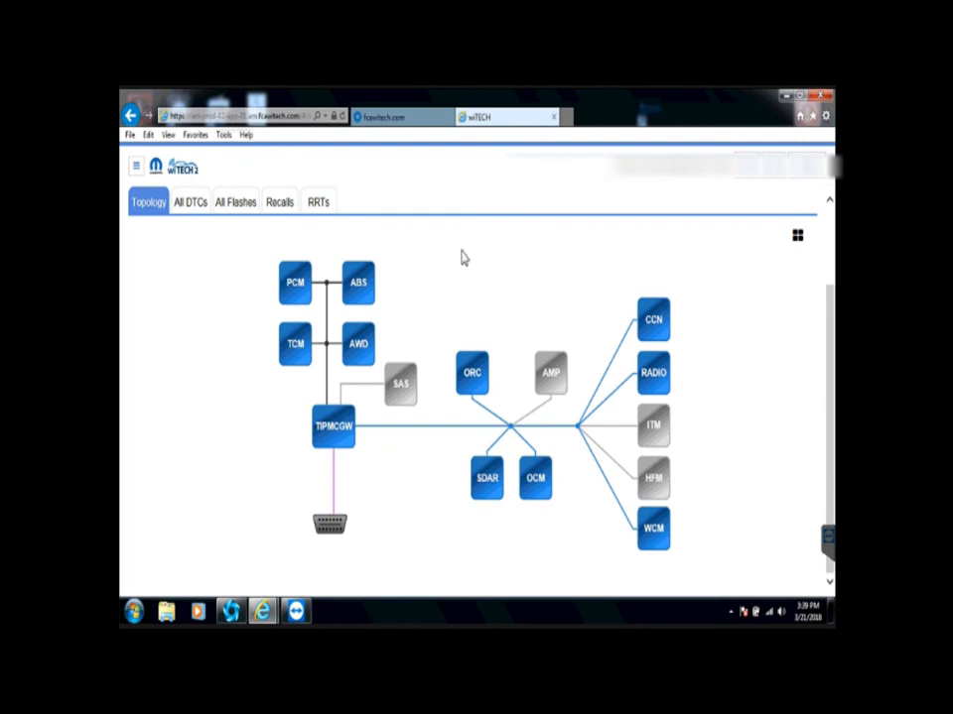
mouse_move(677, 450)
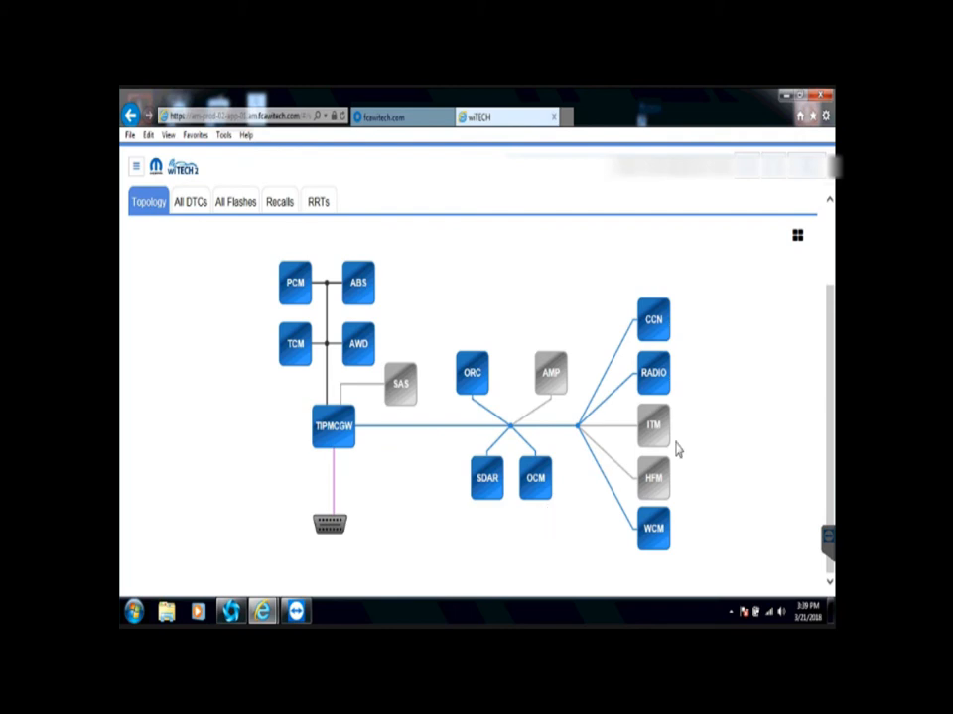